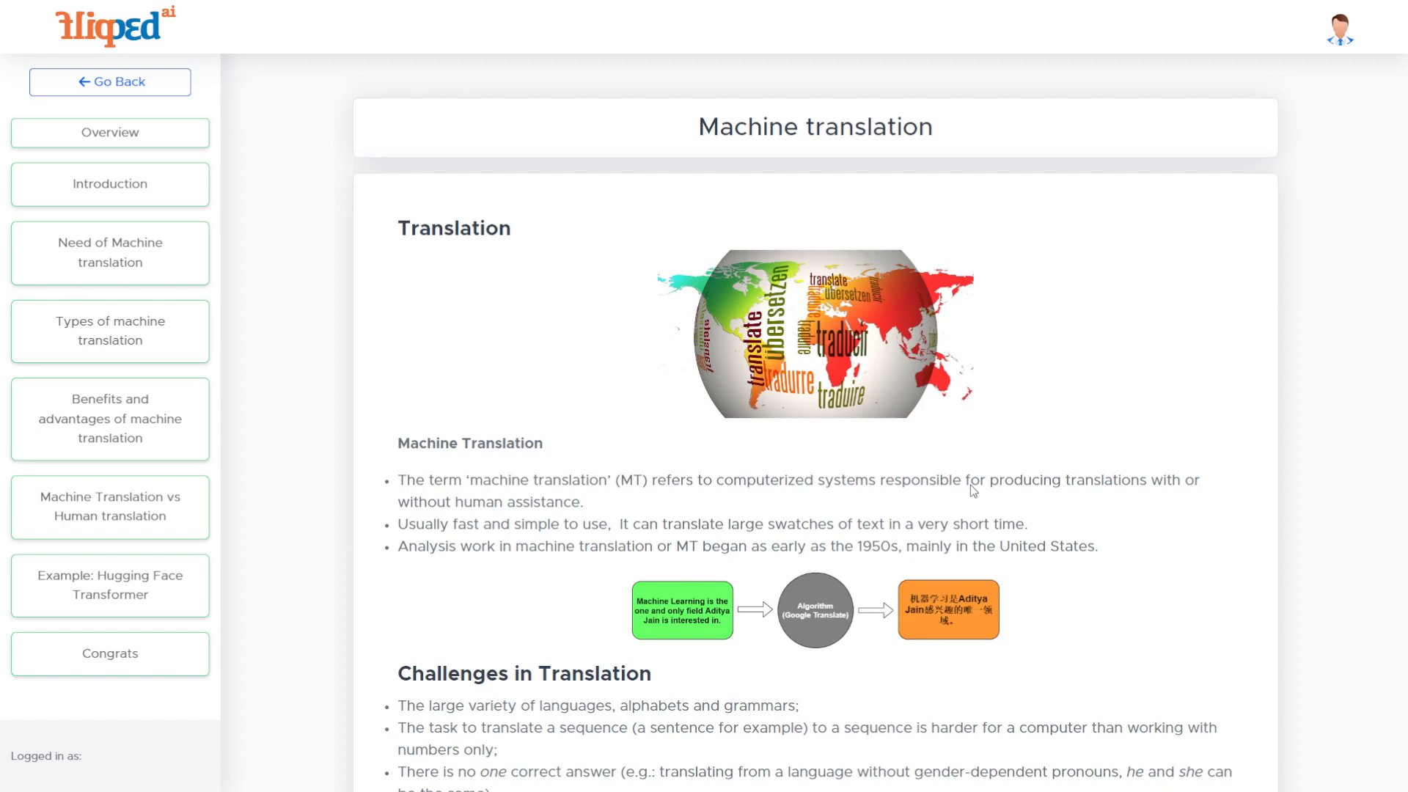
scroll(down, 3)
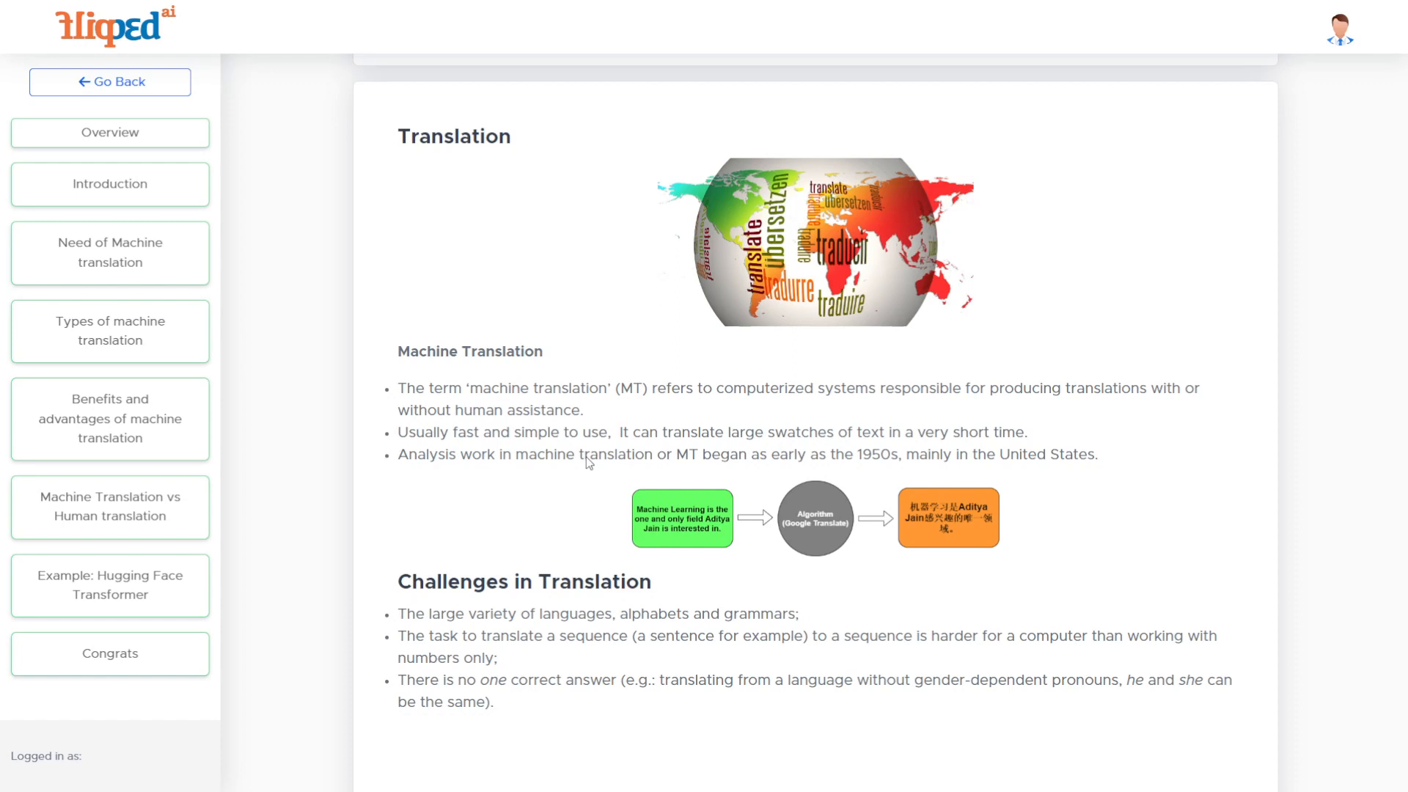
scroll(down, 3)
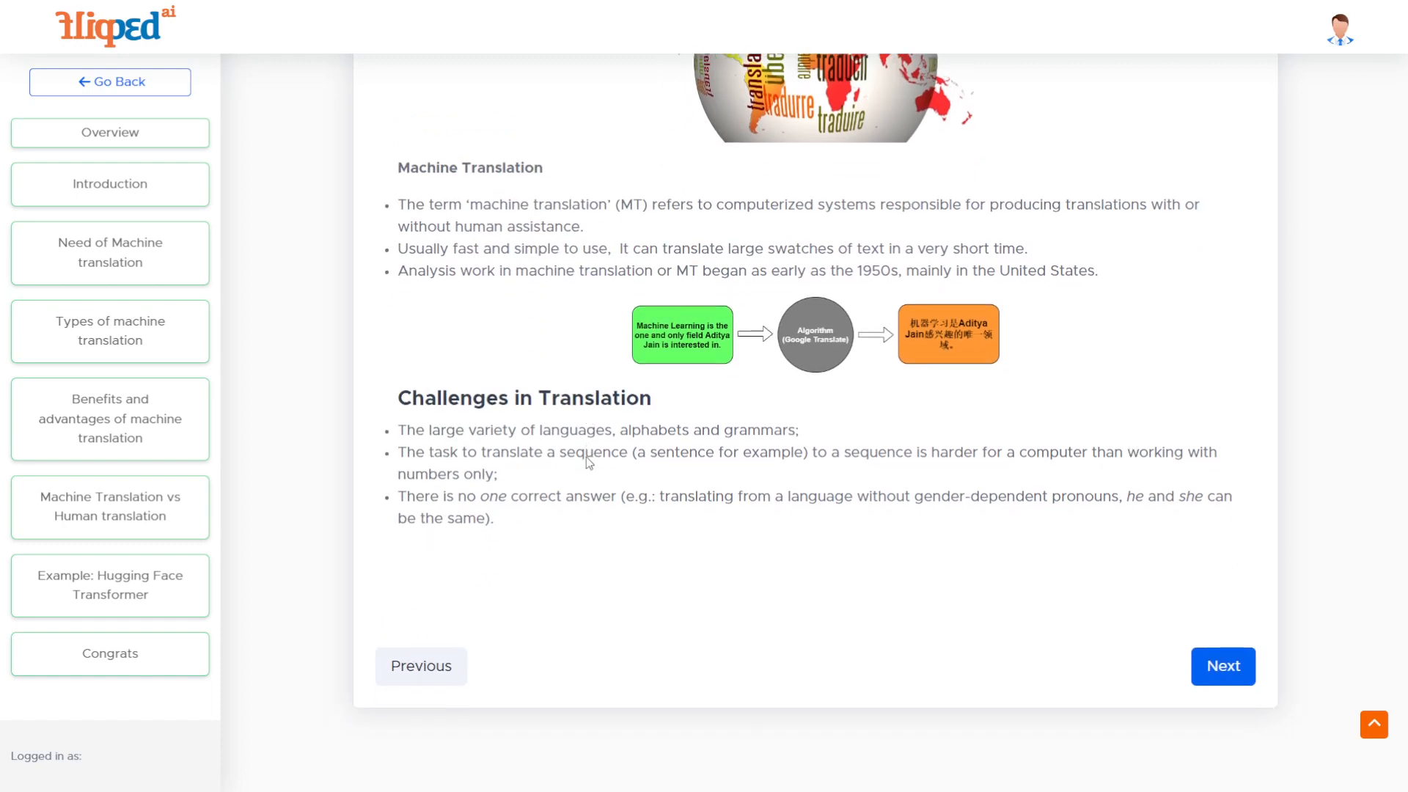
mouse_move(563, 455)
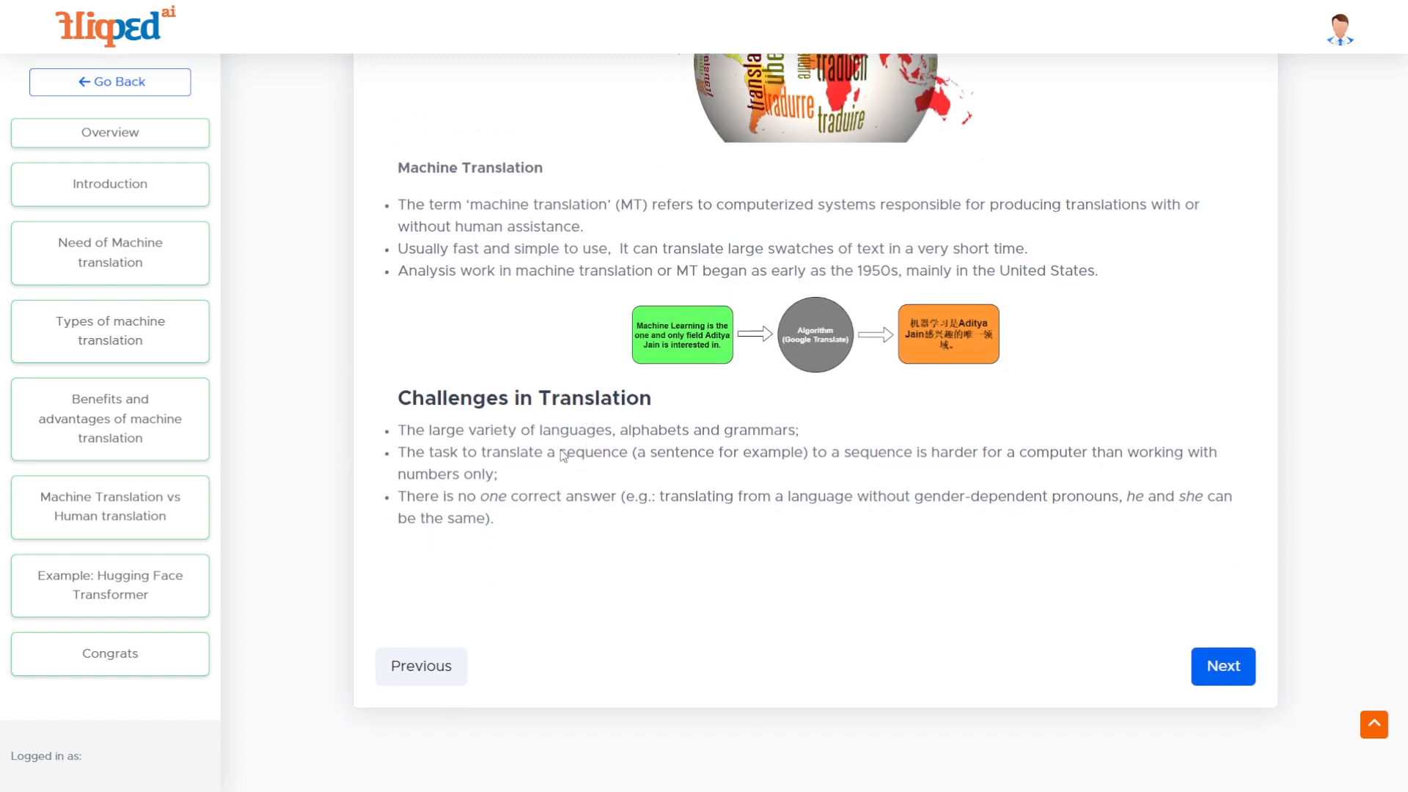